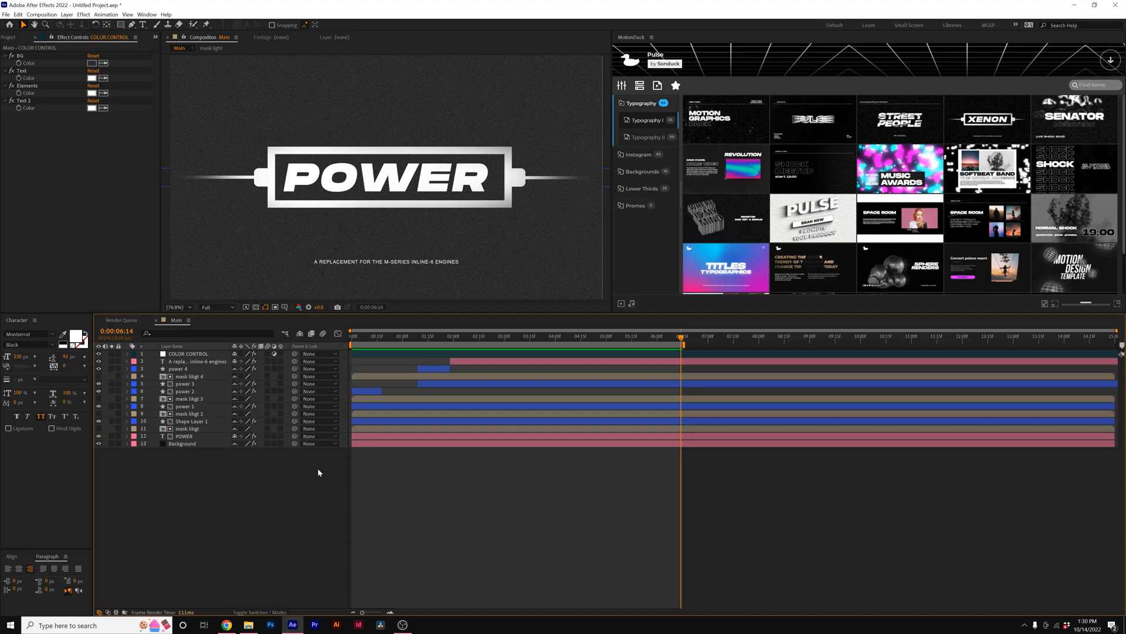
{"action": "mouse_move", "coordinate": [170, 475]}
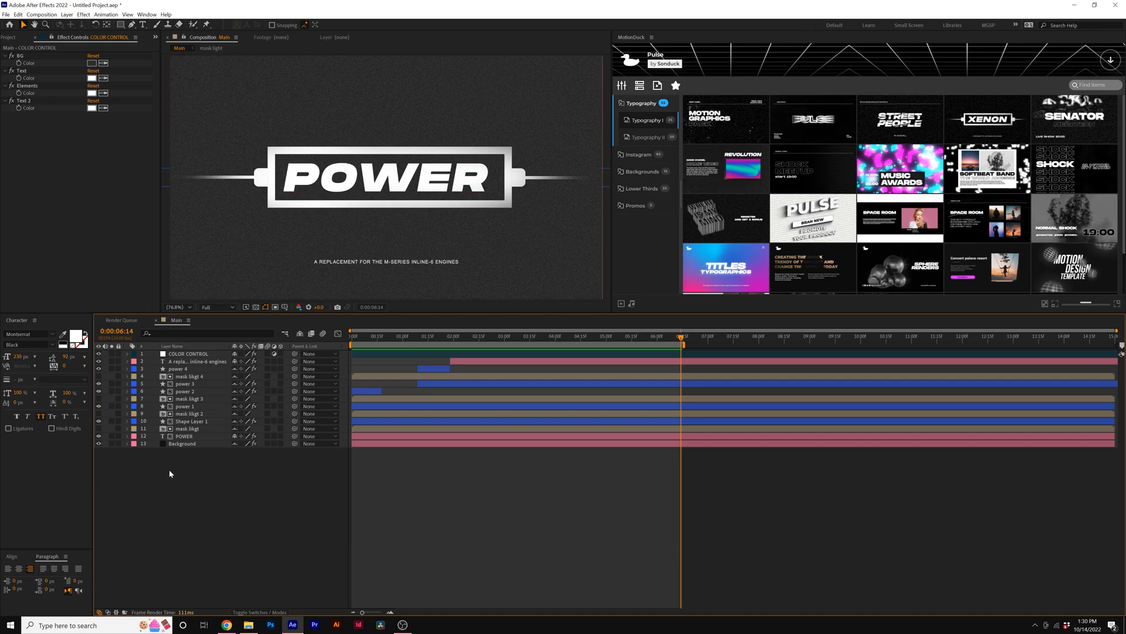
- Hide the Background layer and add the Main composition to the Render Queue
{"action": "left_click", "coordinate": [182, 444]}
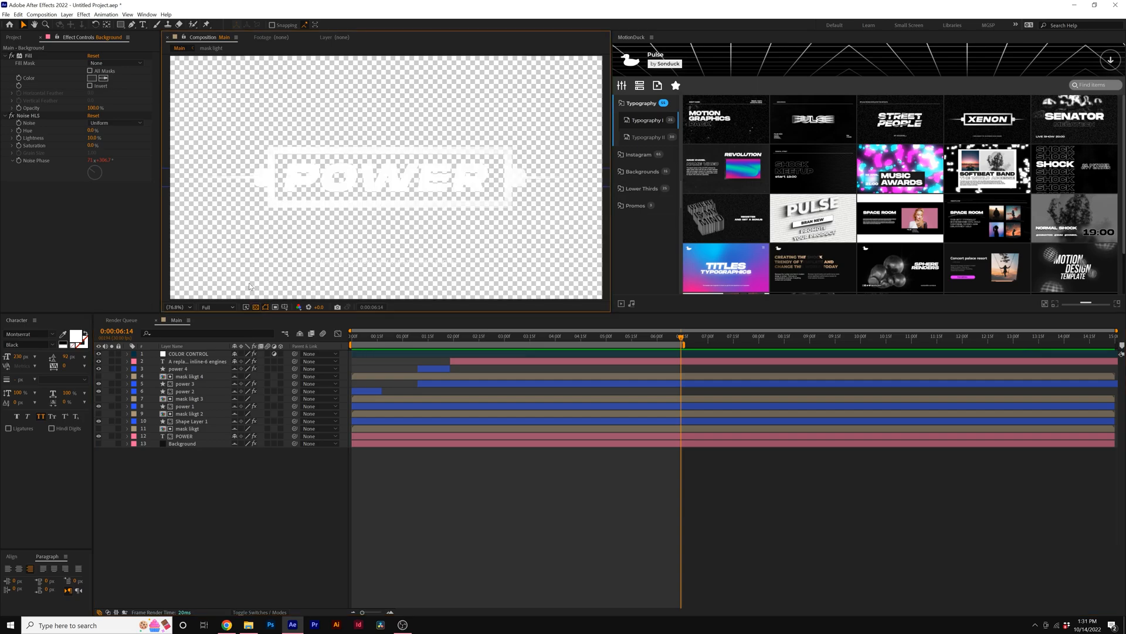
{"action": "mouse_move", "coordinate": [316, 277]}
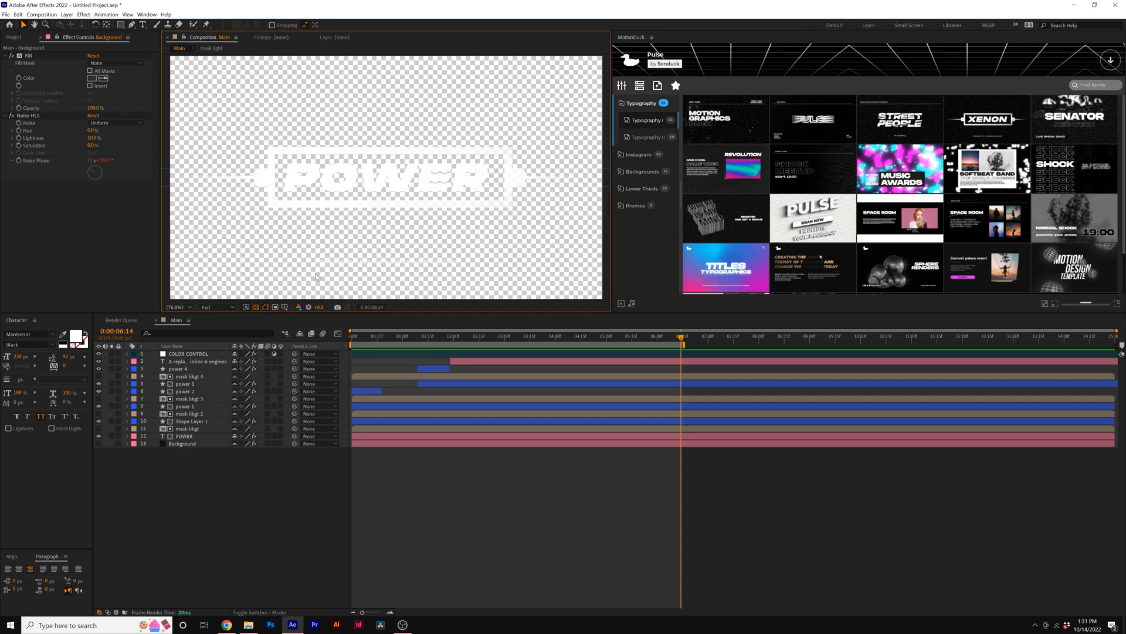
{"action": "mouse_move", "coordinate": [404, 225]}
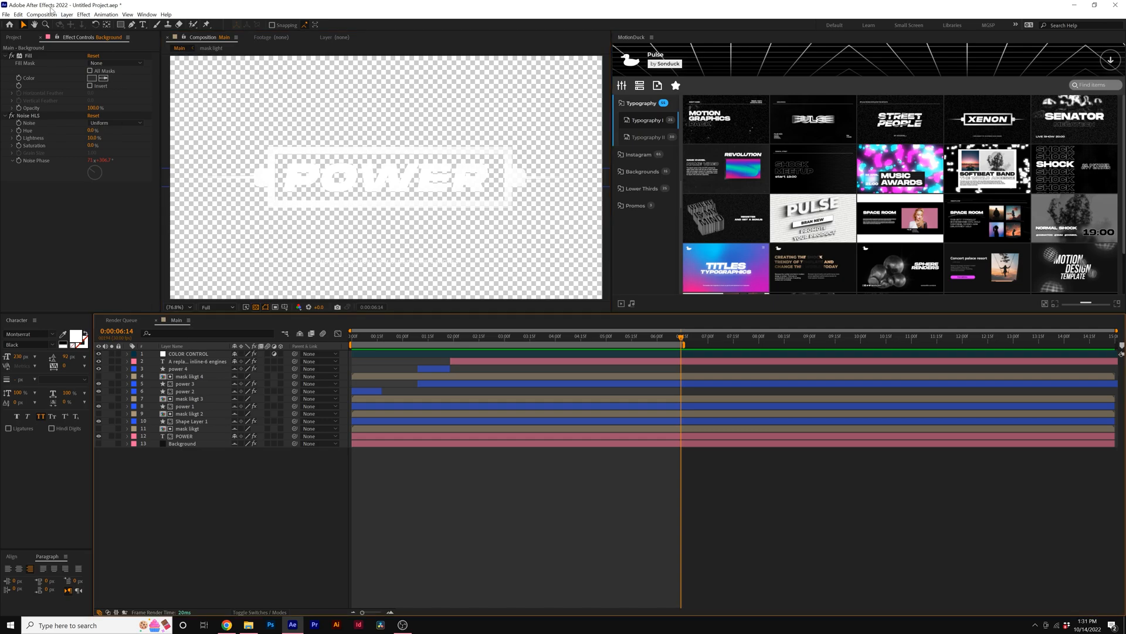
{"action": "left_click", "coordinate": [42, 14]}
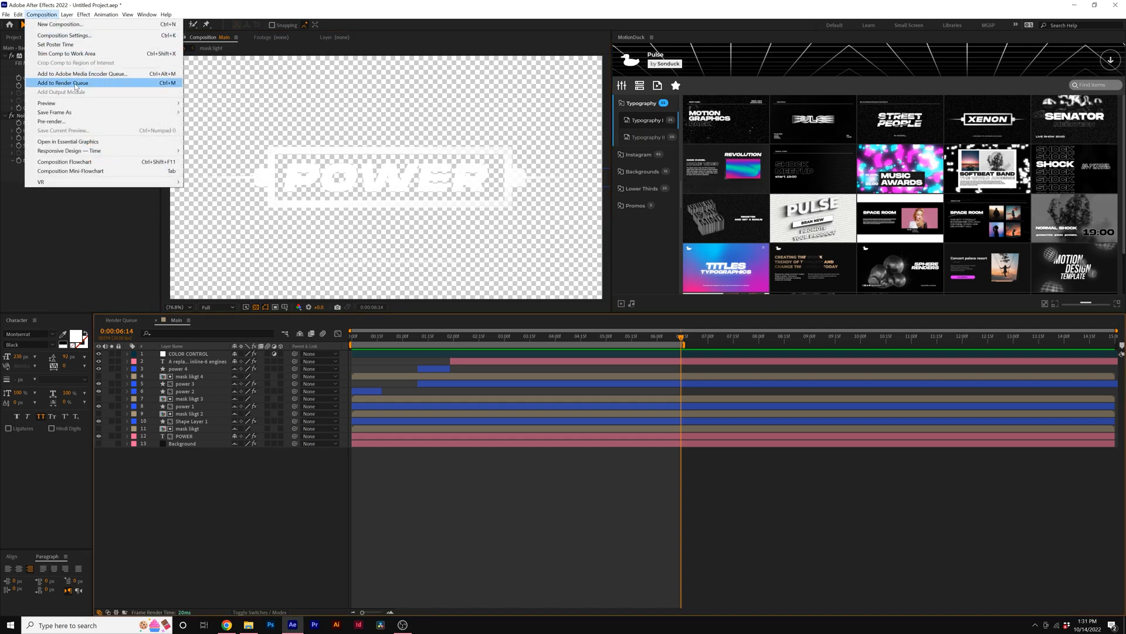
{"action": "left_click", "coordinate": [61, 83]}
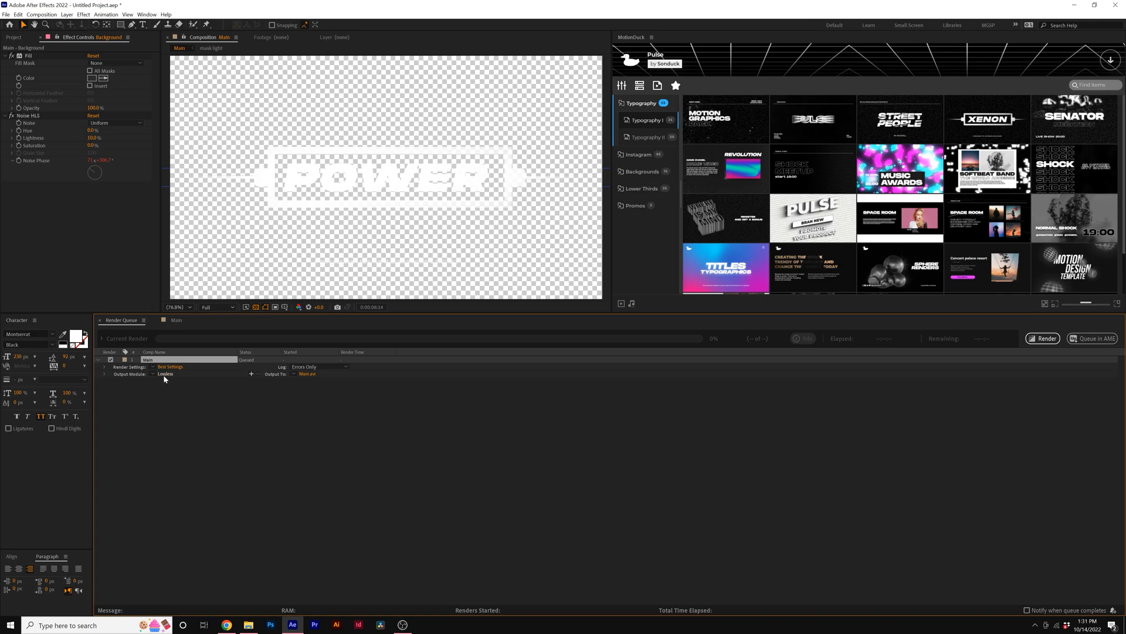
- Set the output module's channels to RGB + Alpha
{"action": "left_click", "coordinate": [165, 374]}
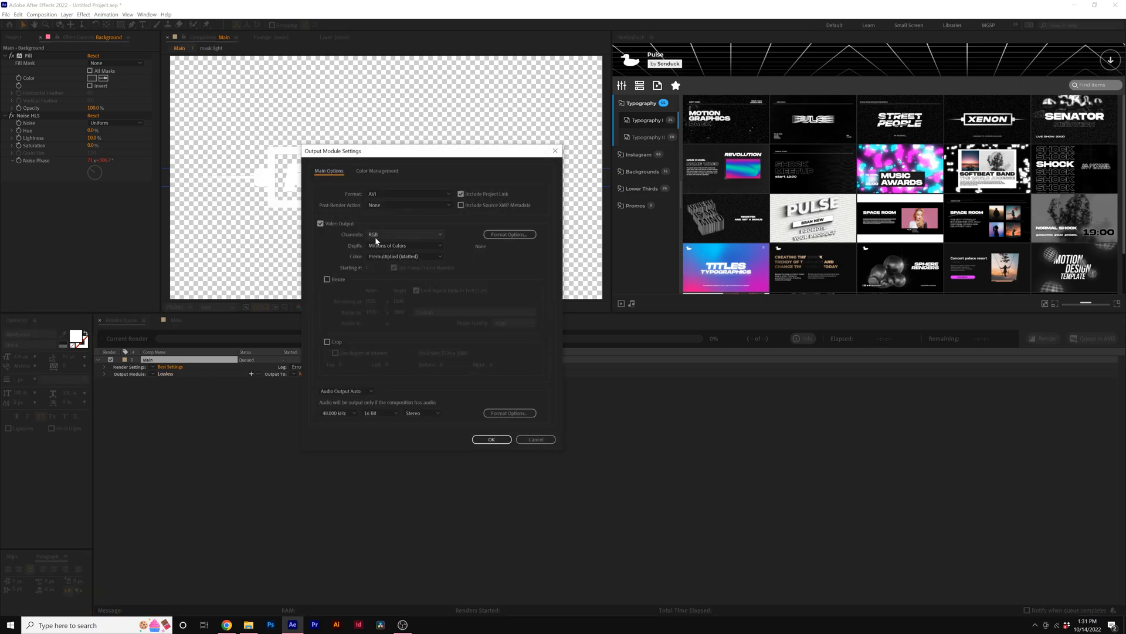
{"action": "left_click", "coordinate": [406, 234]}
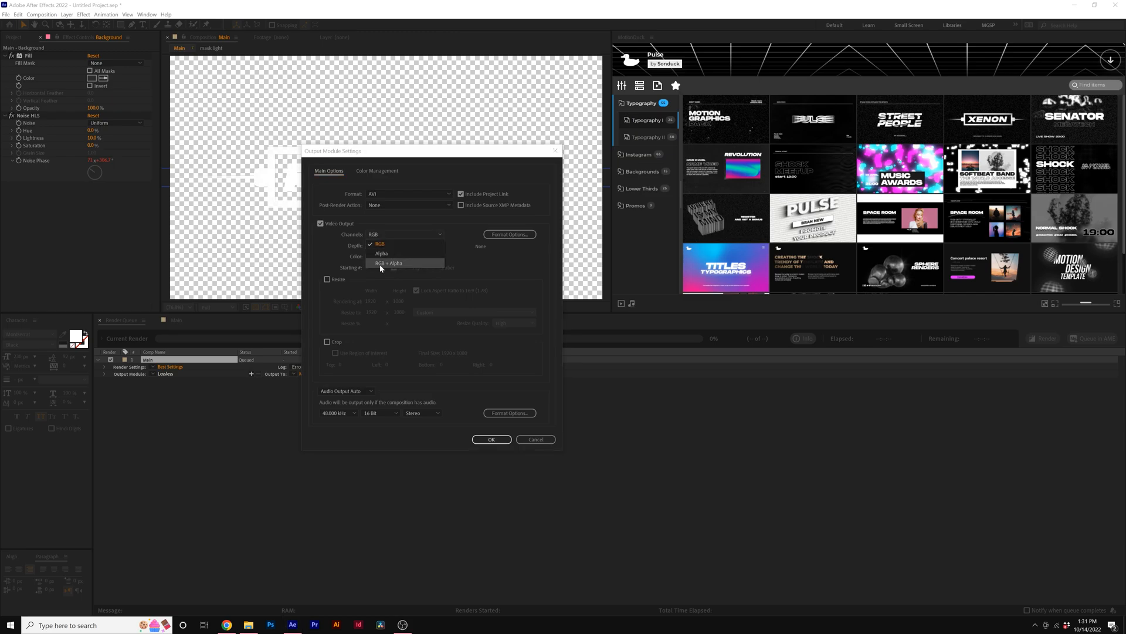
{"action": "left_click", "coordinate": [388, 263]}
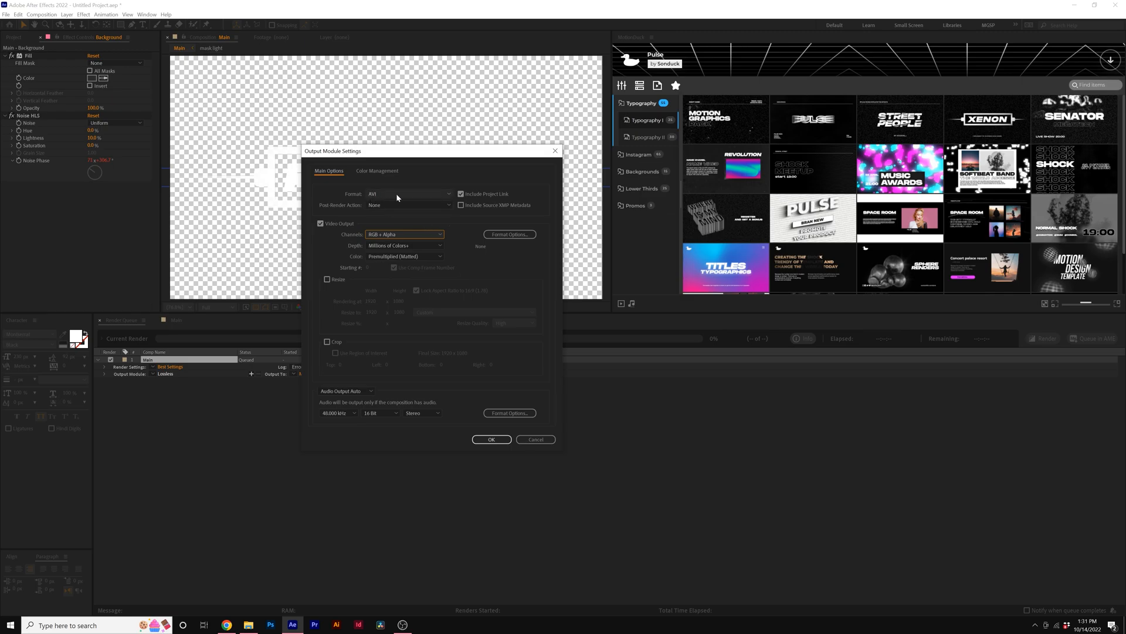
{"action": "mouse_move", "coordinate": [401, 198]}
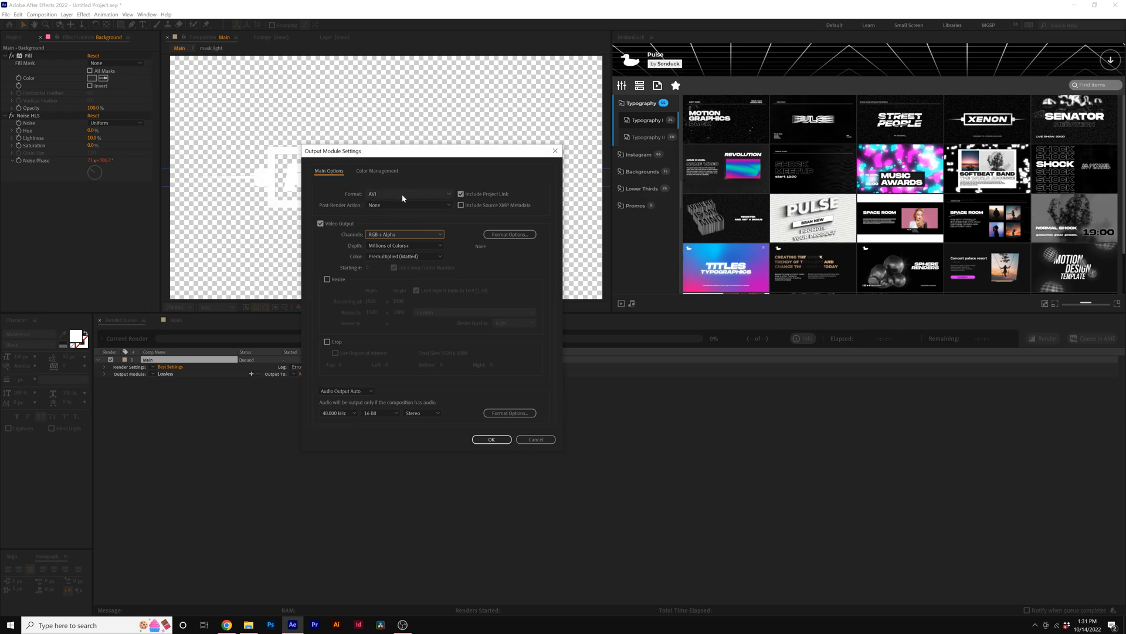
- Set the output format to QuickTime with Apple ProRes 4444 and save as Main.mov
{"action": "left_click", "coordinate": [409, 193]}
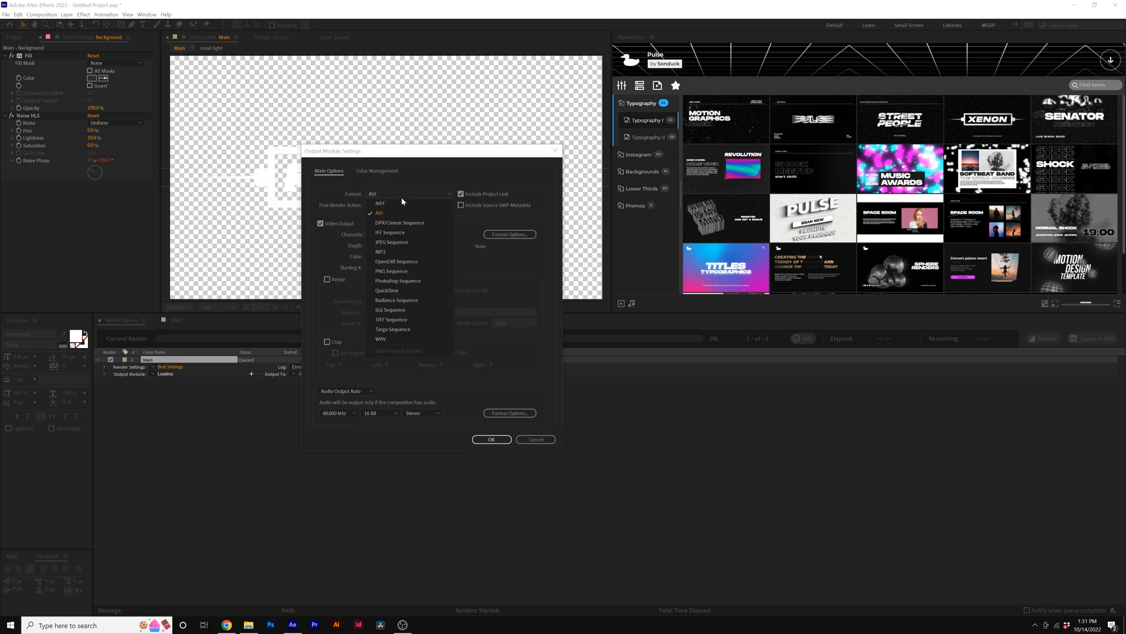
{"action": "mouse_move", "coordinate": [387, 291]}
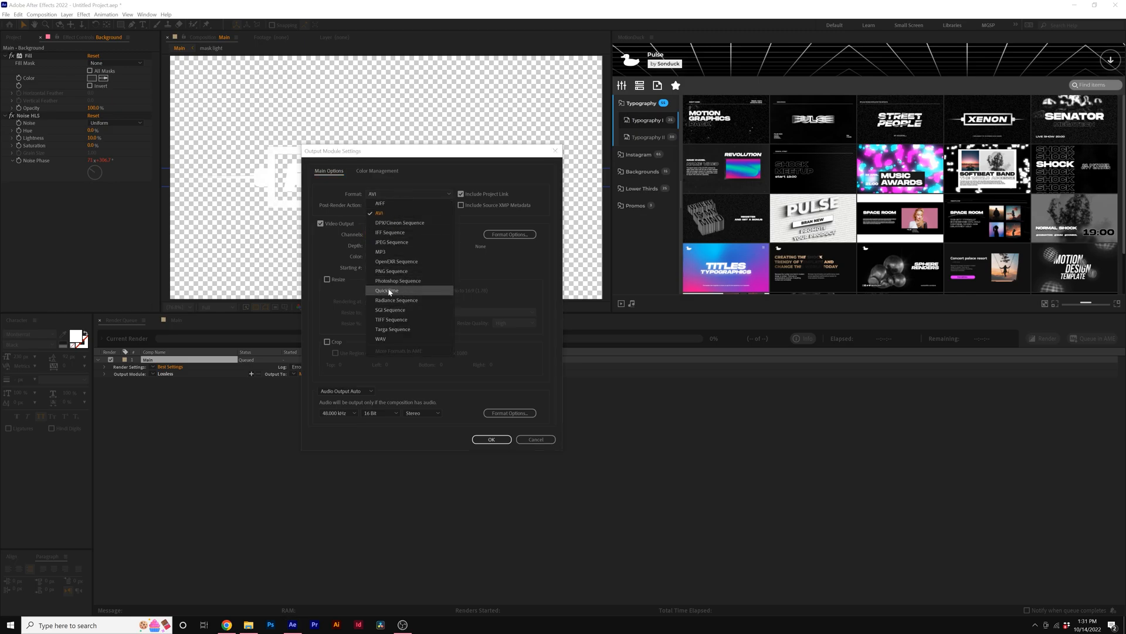
{"action": "left_click", "coordinate": [387, 291]}
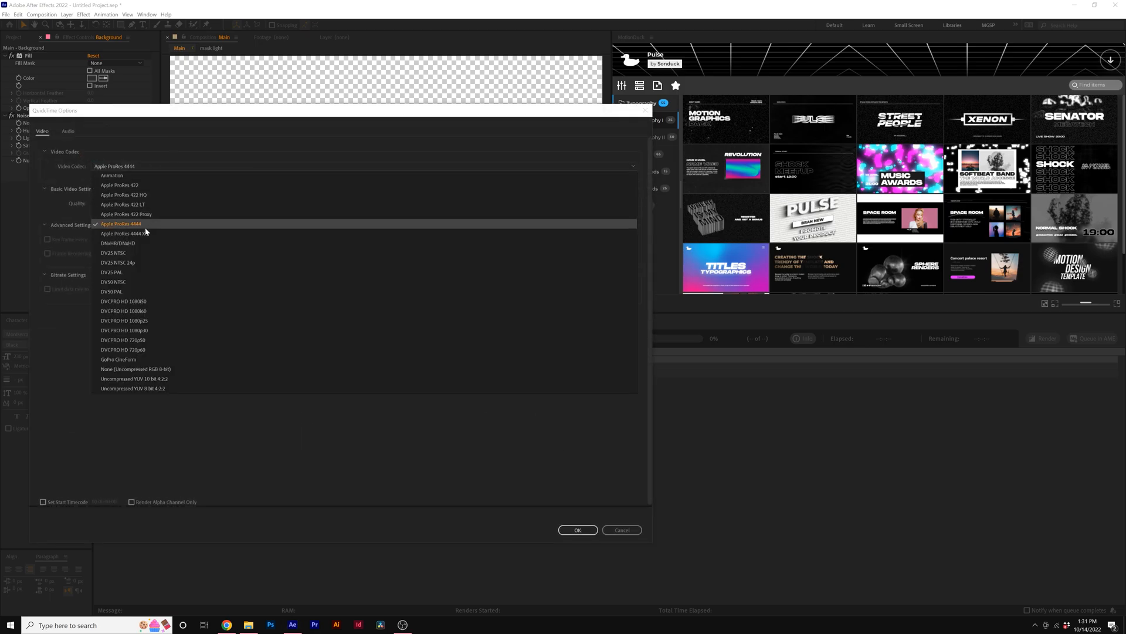
{"action": "mouse_move", "coordinate": [147, 230]}
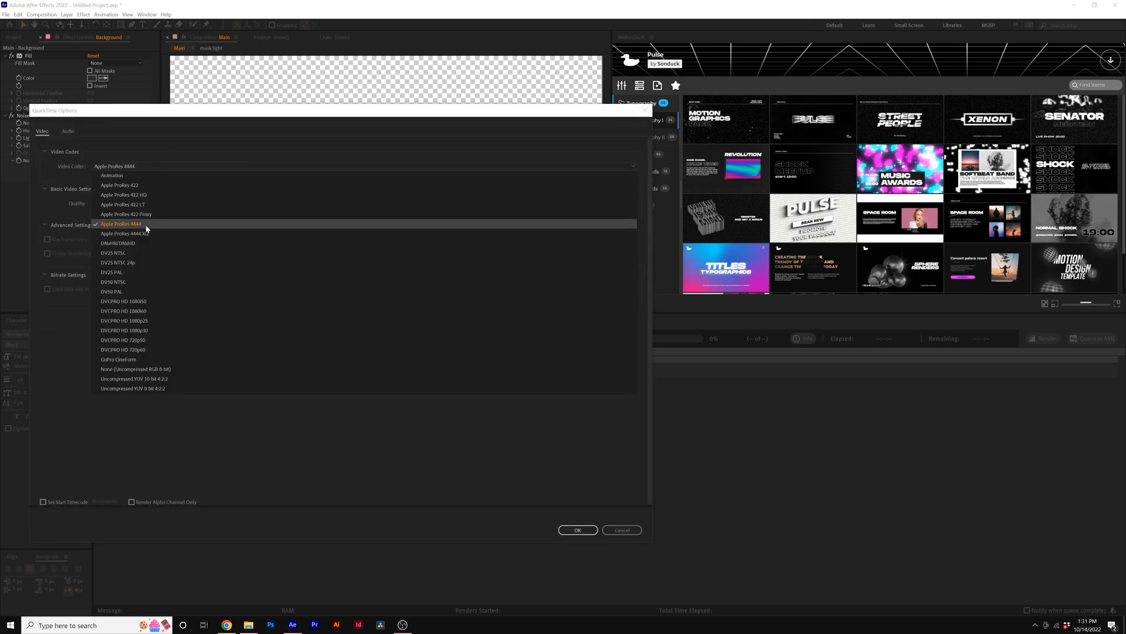
{"action": "left_click", "coordinate": [119, 224]}
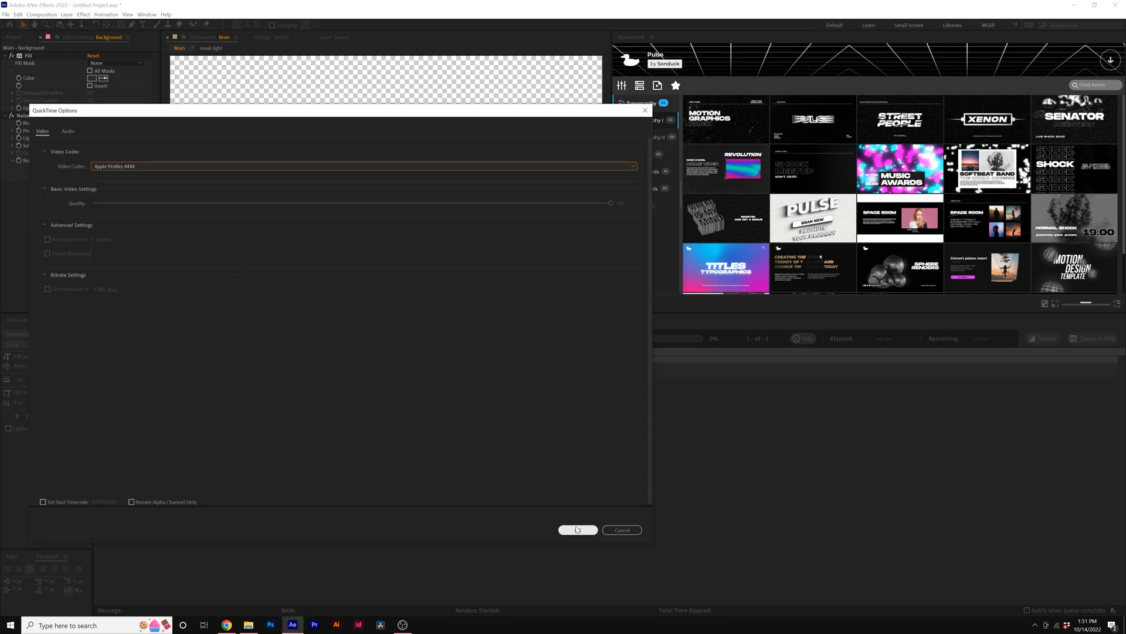
{"action": "left_click", "coordinate": [576, 529]}
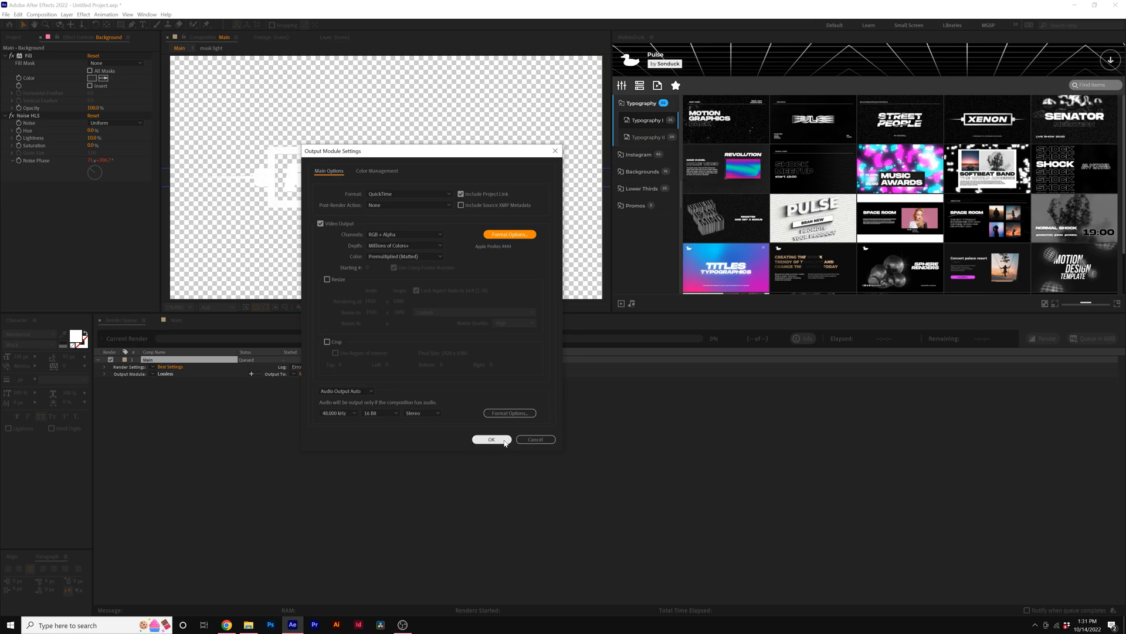
{"action": "left_click", "coordinate": [491, 439]}
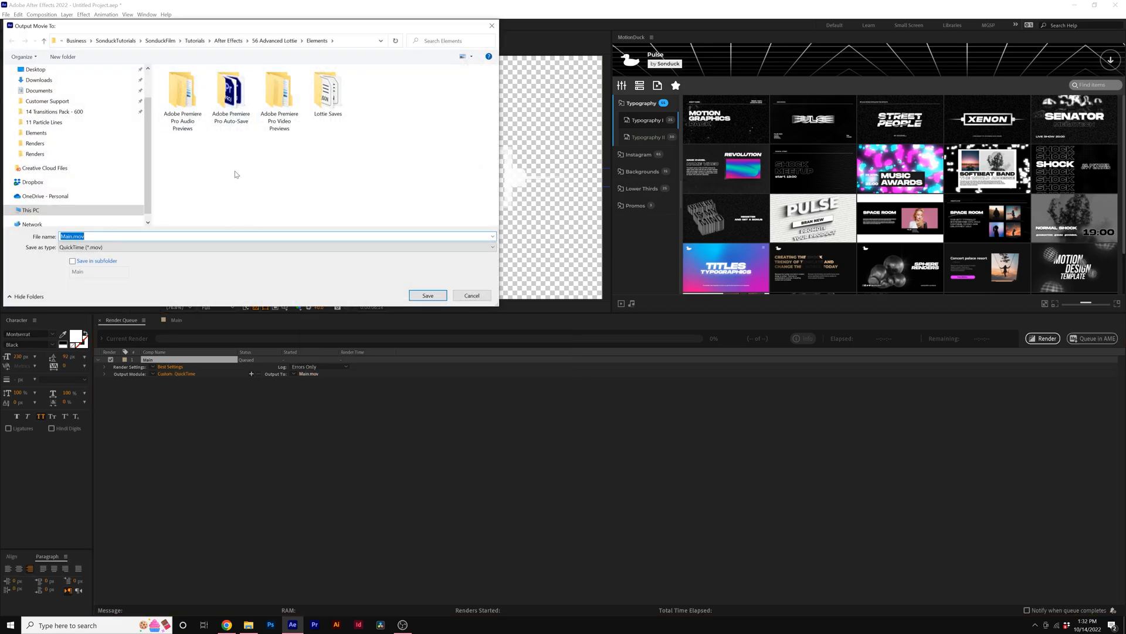
{"action": "left_click", "coordinate": [428, 295]}
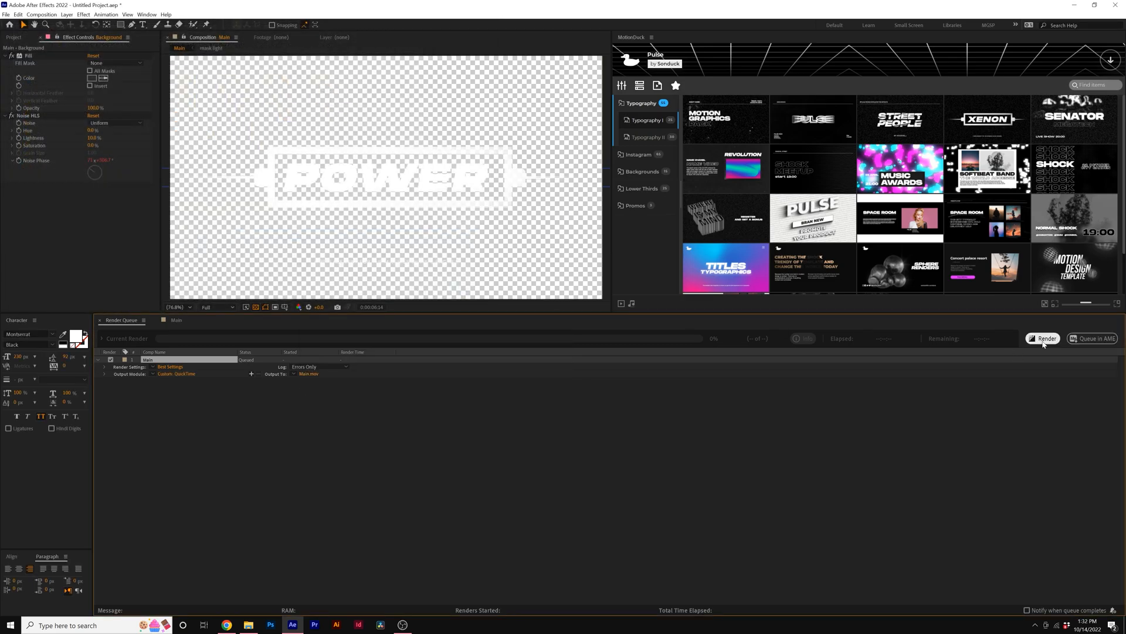